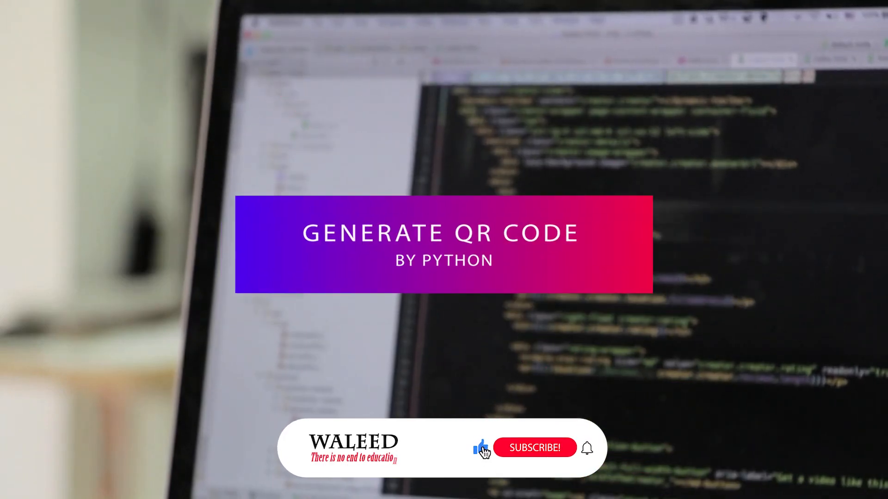
- Write the first line 'import pyqrcode' at the top of main.py
{"action": "left_click", "coordinate": [534, 447]}
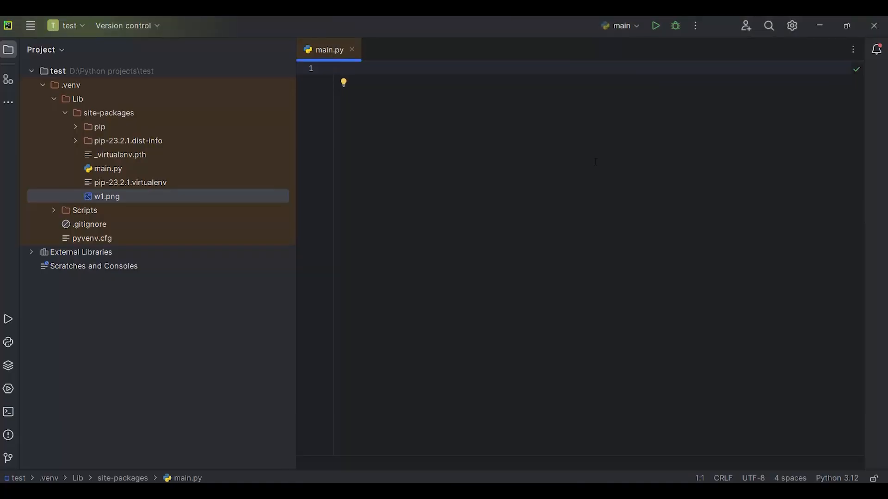
{"action": "type", "text": "import"}
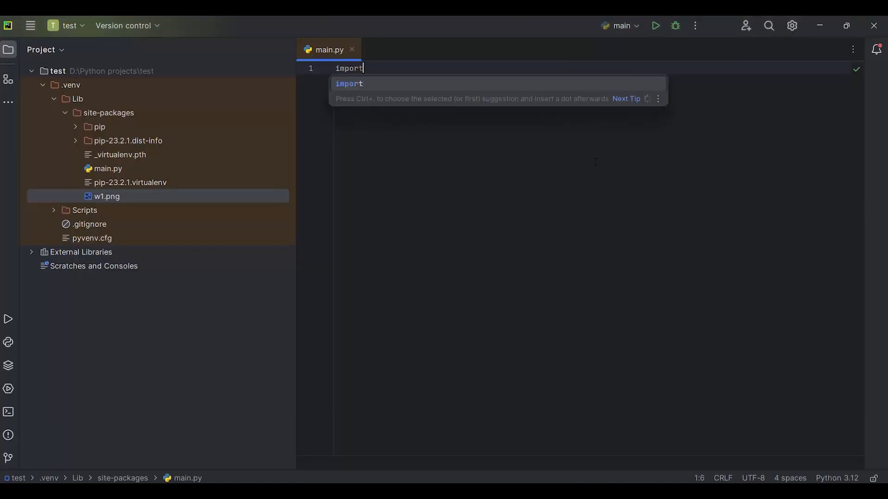
{"action": "type", "text": "\" \""}
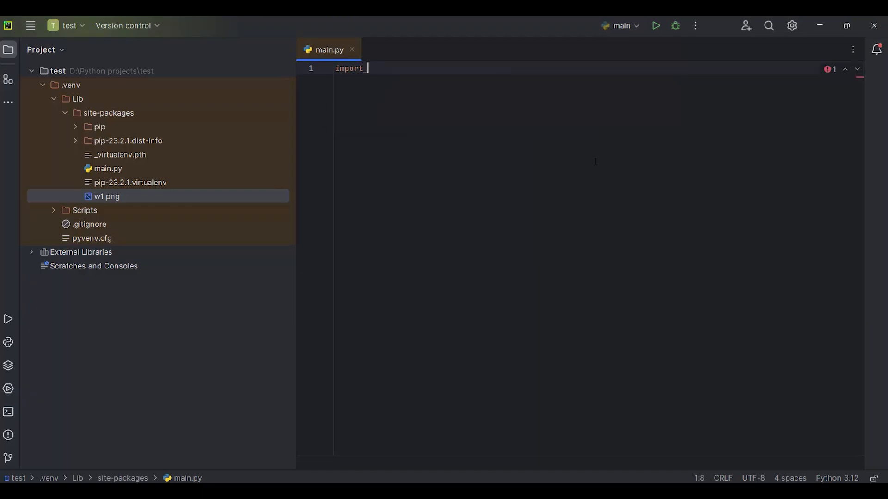
{"action": "type", "text": "py"}
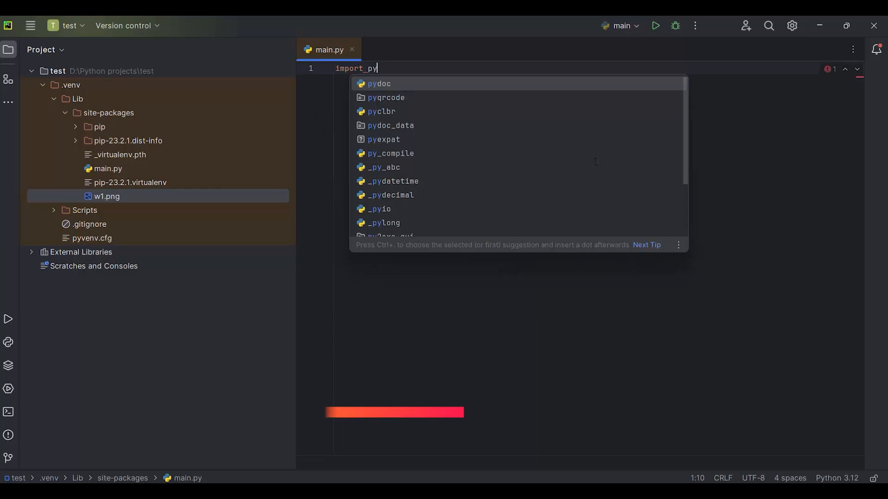
{"action": "type", "text": "qrcode"}
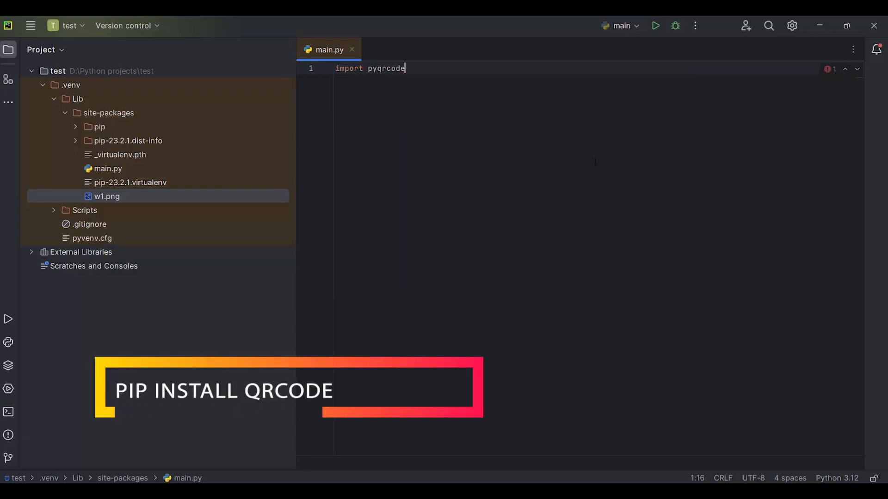
{"action": "key", "text": "enter"}
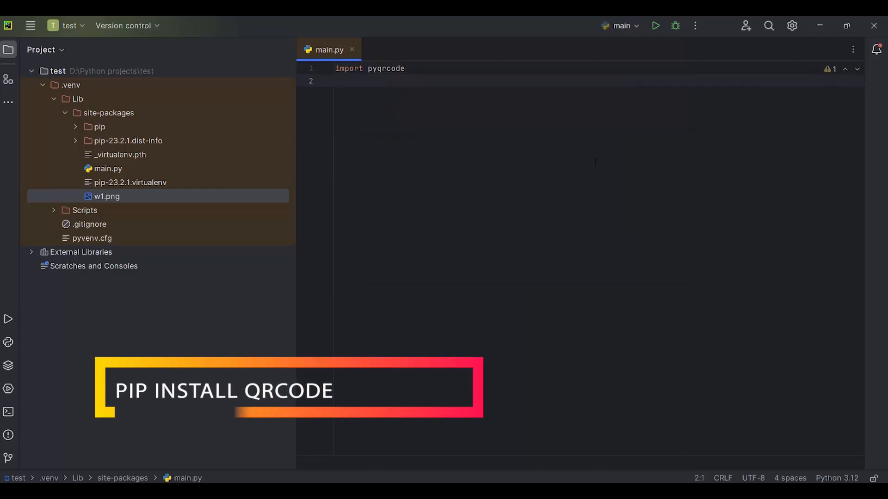
- Add the second line 'from pyqrcode import QRCode'
{"action": "type", "text": "from"}
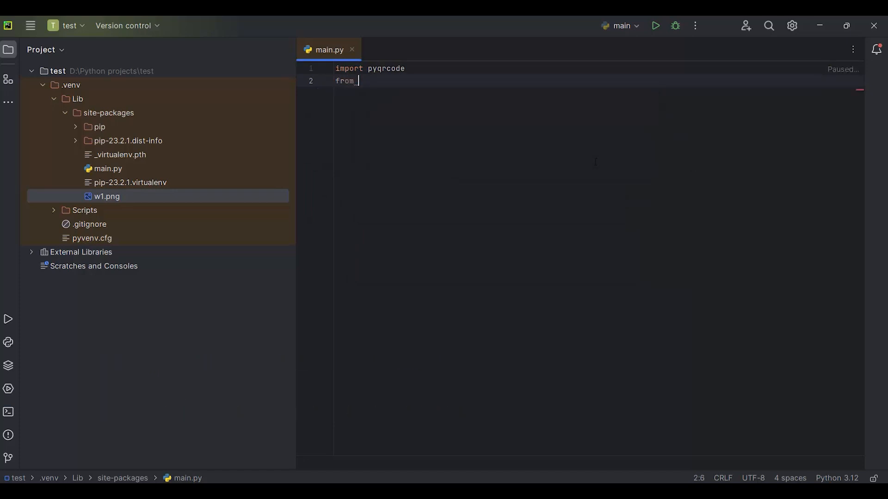
{"action": "type", "text": "py"}
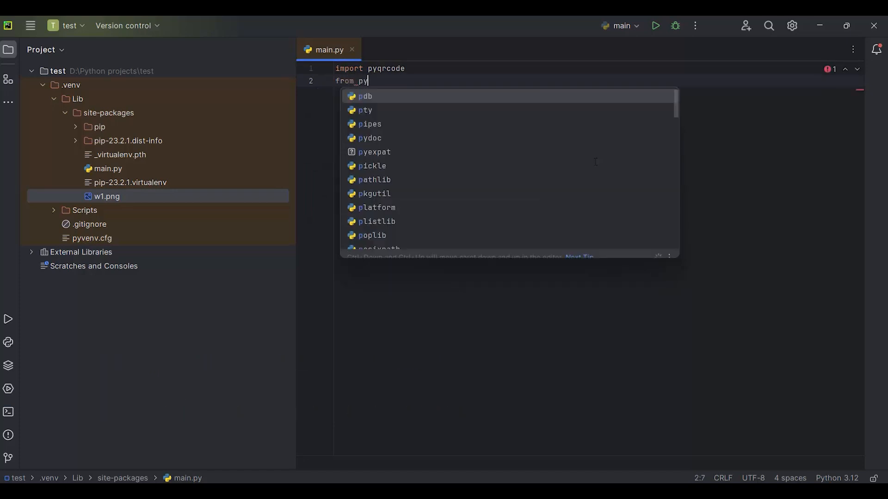
{"action": "type", "text": "qrcode"}
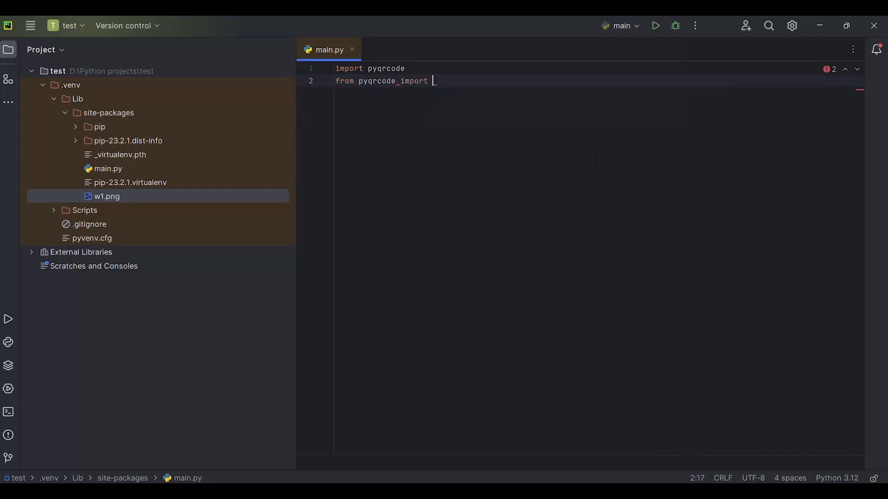
{"action": "type", "text": "import"}
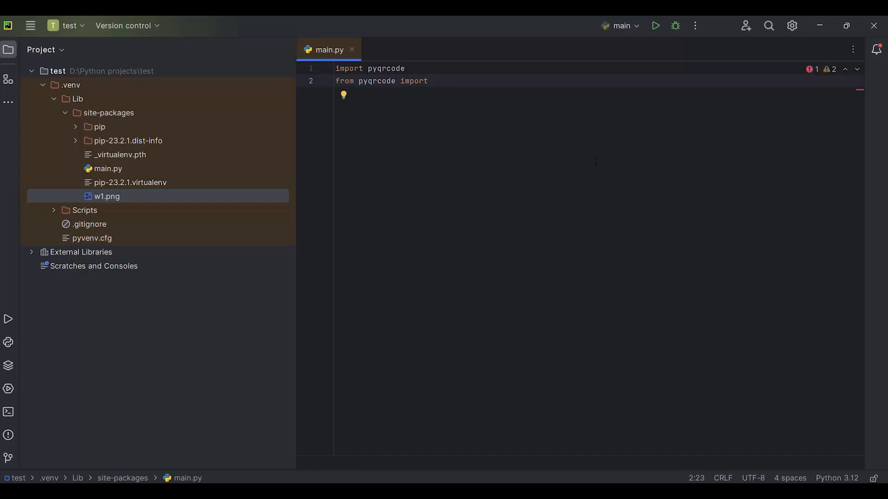
{"action": "type", "text": "QRCode"}
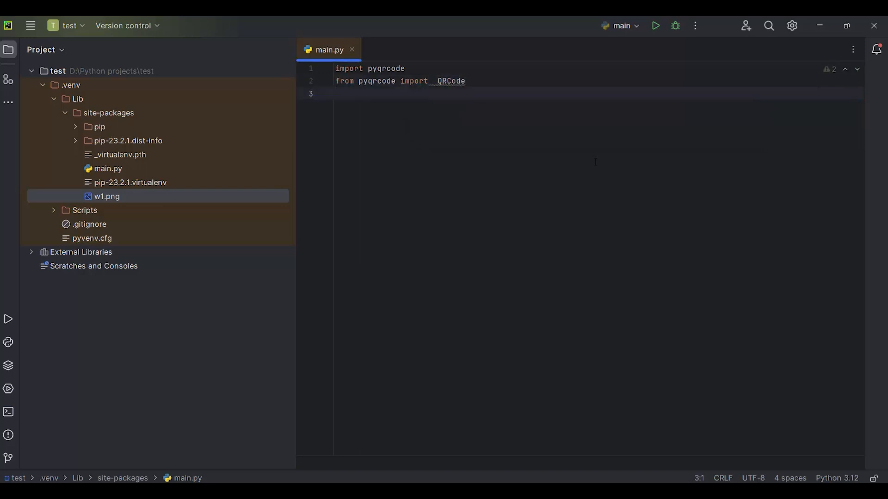
- After a blank line, define the empty string variable s = ''
{"action": "key", "text": "enter"}
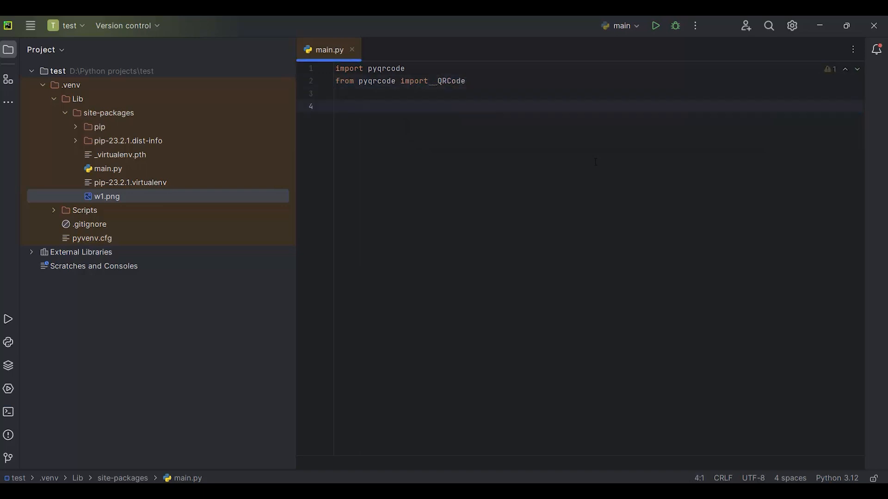
{"action": "type", "text": "s"}
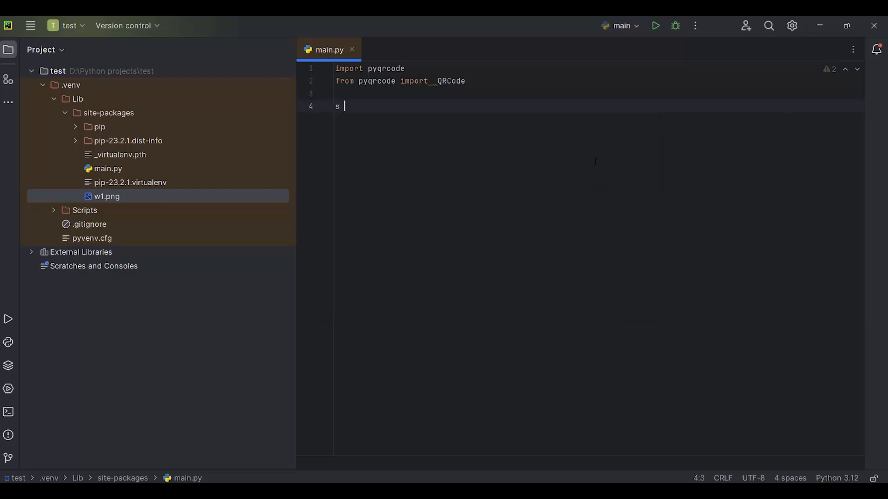
{"action": "type", "text": "= ''"}
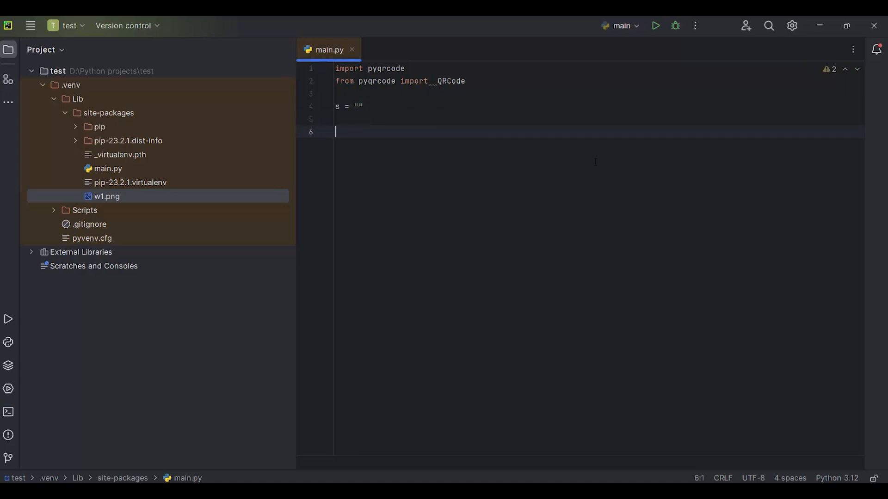
- Create url = pyqrcode.create(s) and begin the next line with url
{"action": "type", "text": "url"}
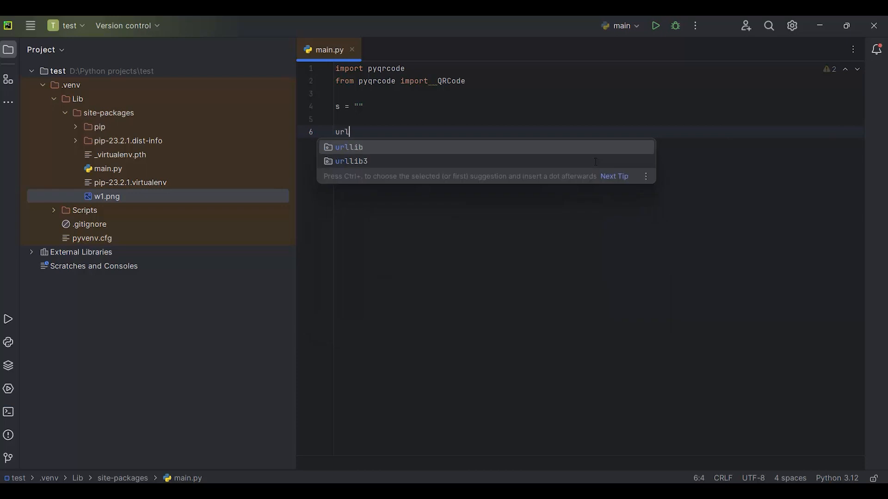
{"action": "type", "text": "="}
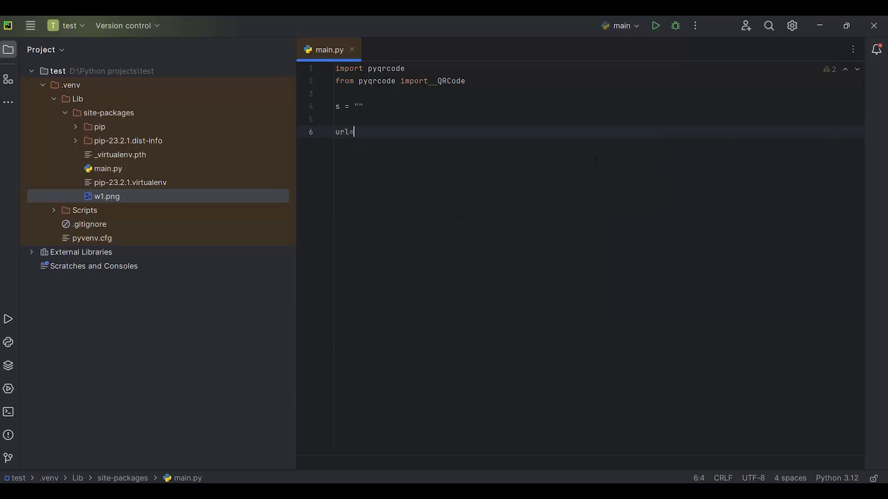
{"action": "type", "text": "pyqrcode"}
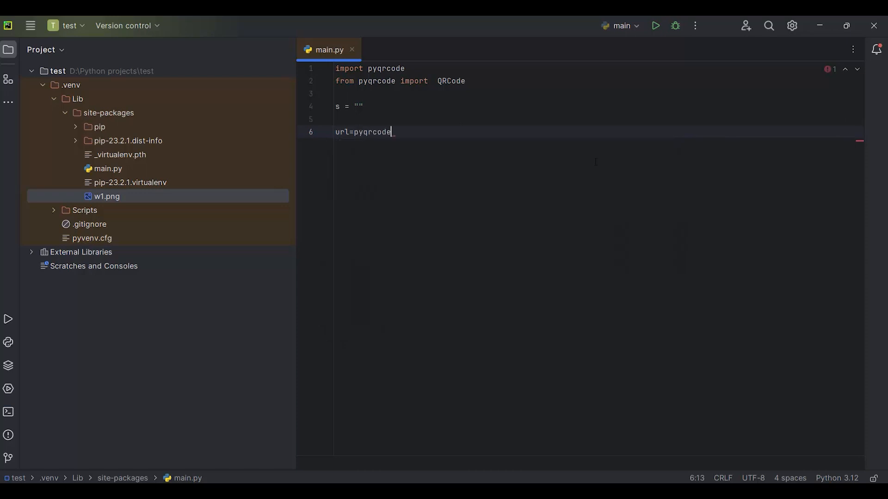
{"action": "type", "text": ".create(s"}
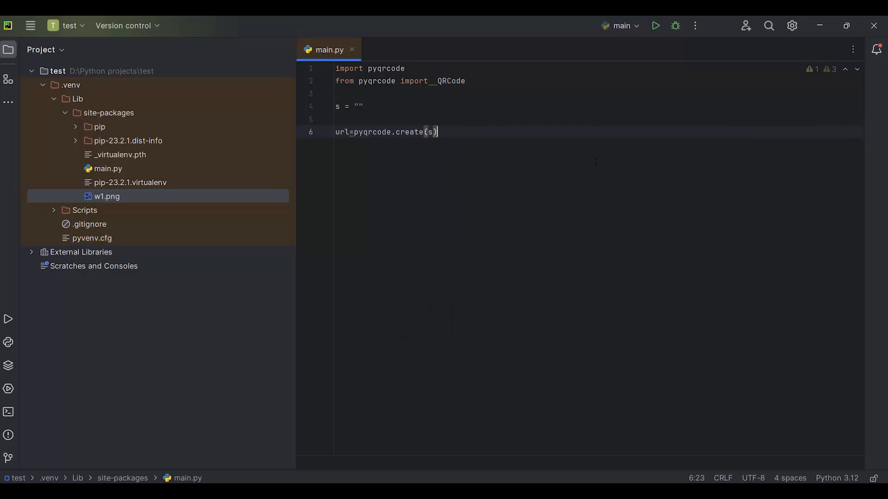
{"action": "key", "text": "enter"}
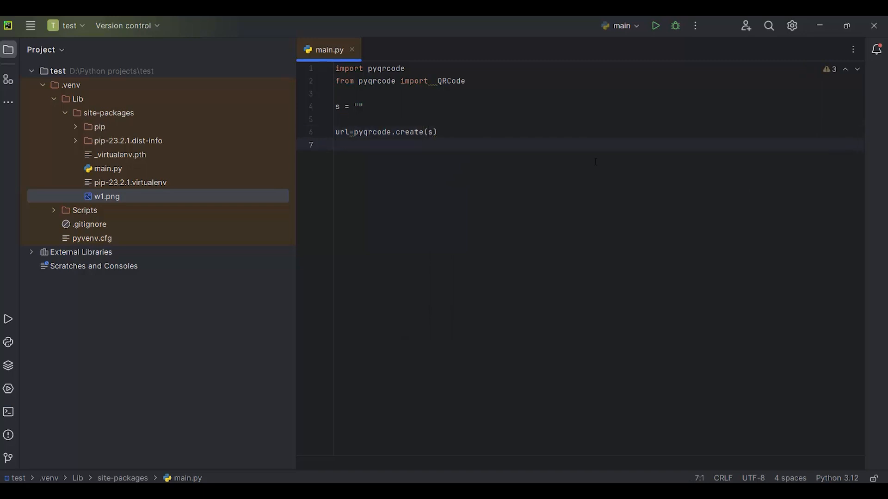
{"action": "type", "text": "url"}
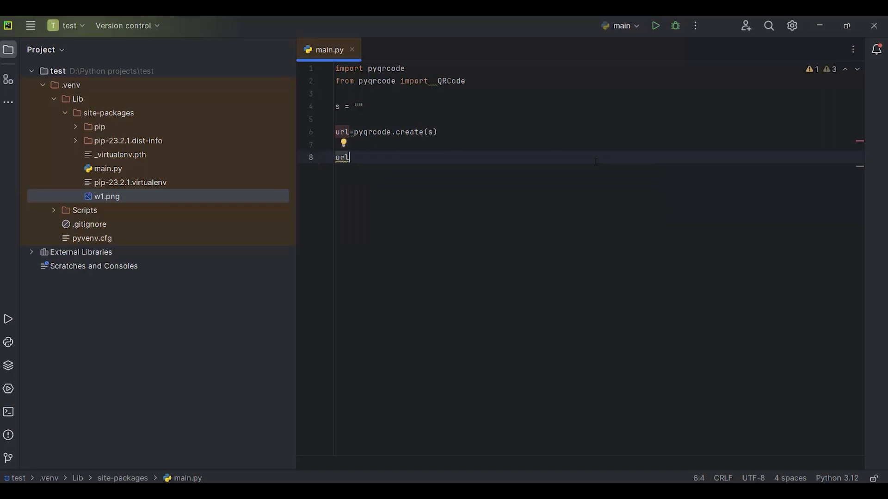
- Complete the line as url.svg("", scale=8), choosing scale from autocomplete
{"action": "type", "text": ".svg("}
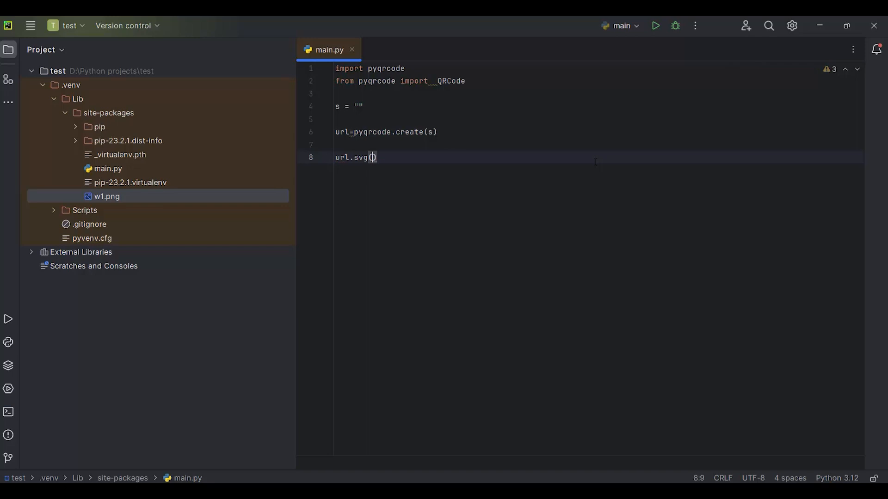
{"action": "type", "text": "\"\""}
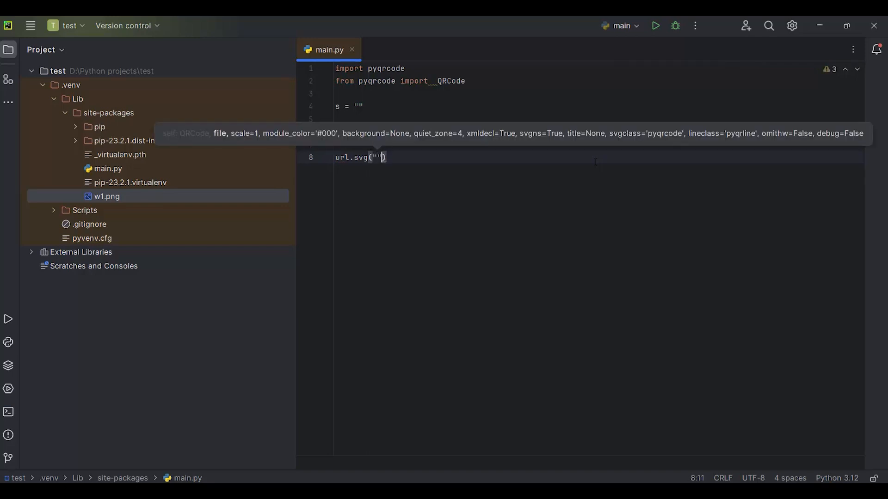
{"action": "type", "text": ",s"}
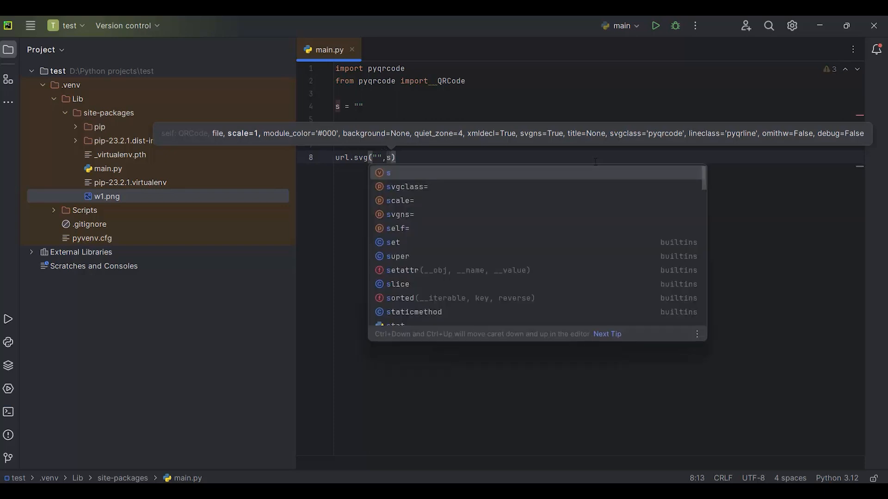
{"action": "left_click", "coordinate": [399, 201]}
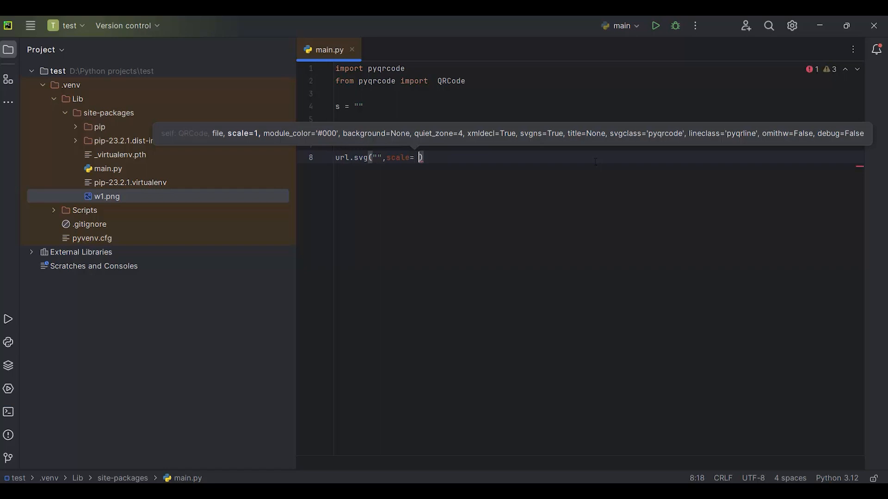
{"action": "type", "text": "8"}
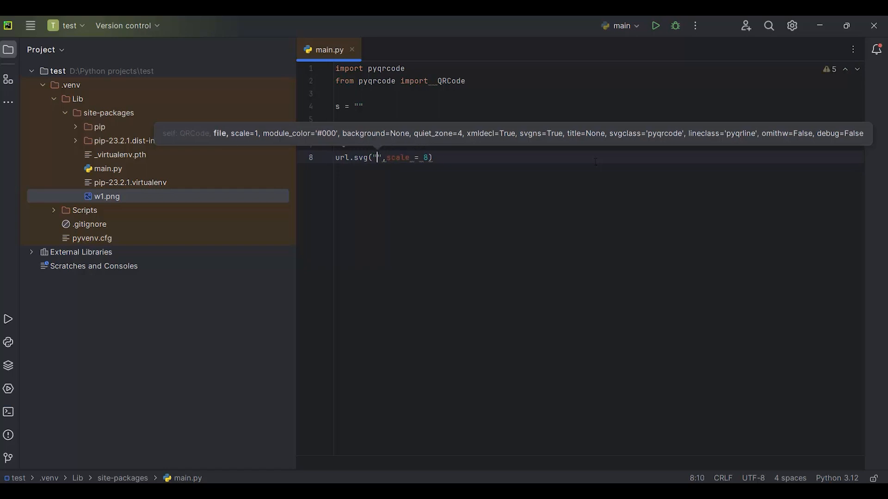
- Name the SVG file "Waleed Youtube" inside the quotes
{"action": "type", "text": "Waleed"}
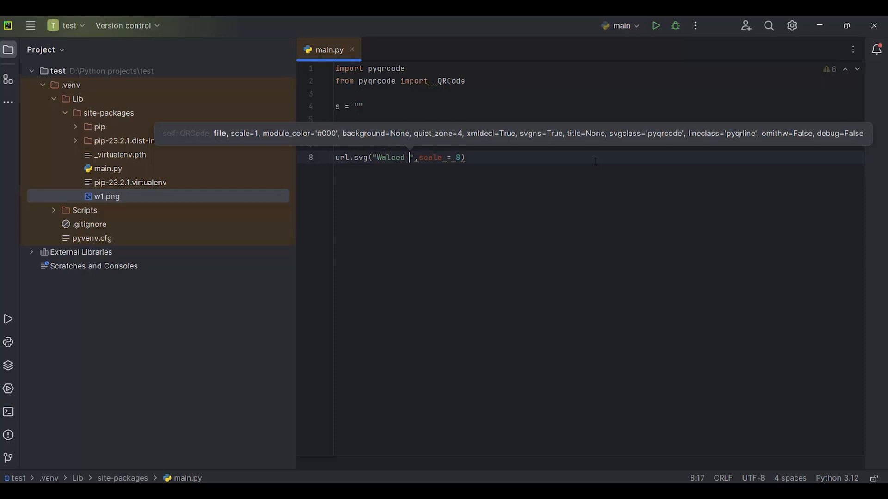
{"action": "type", "text": "Youtu"}
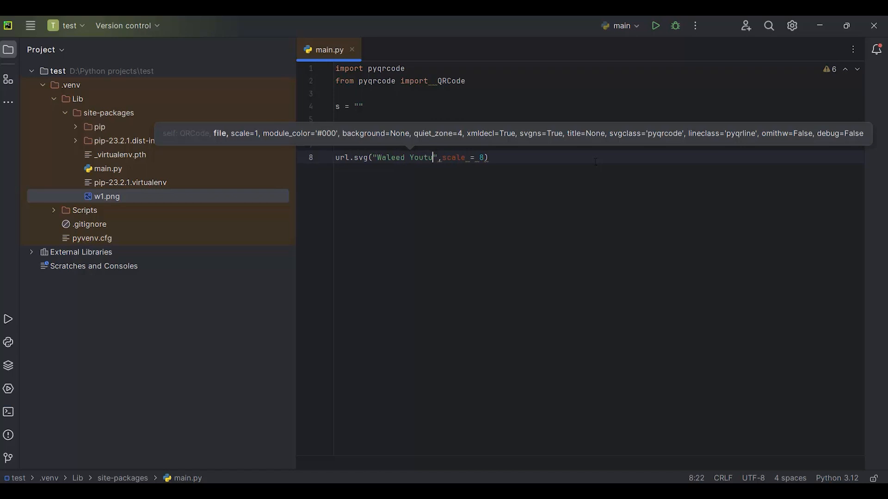
{"action": "type", "text": "be"}
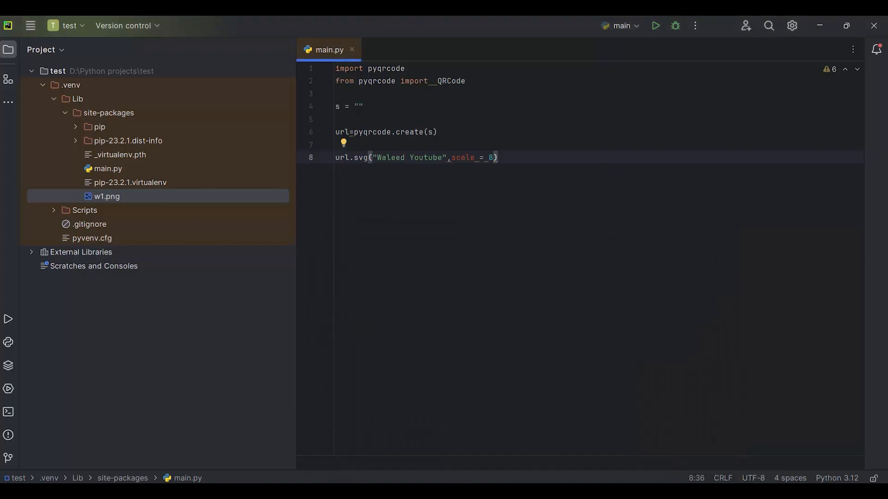
- Paste the YouTube channel URL into s so the QR code encodes it
{"action": "type", "text": "https://www.youtube.com/channel/UC39_fZ7UaJcphxcunG4Ipzw"}
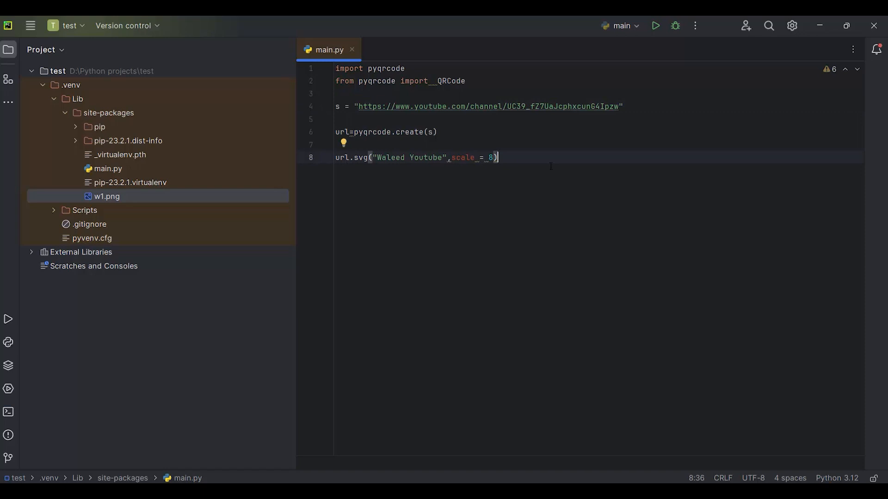
{"action": "mouse_move", "coordinate": [651, 50]}
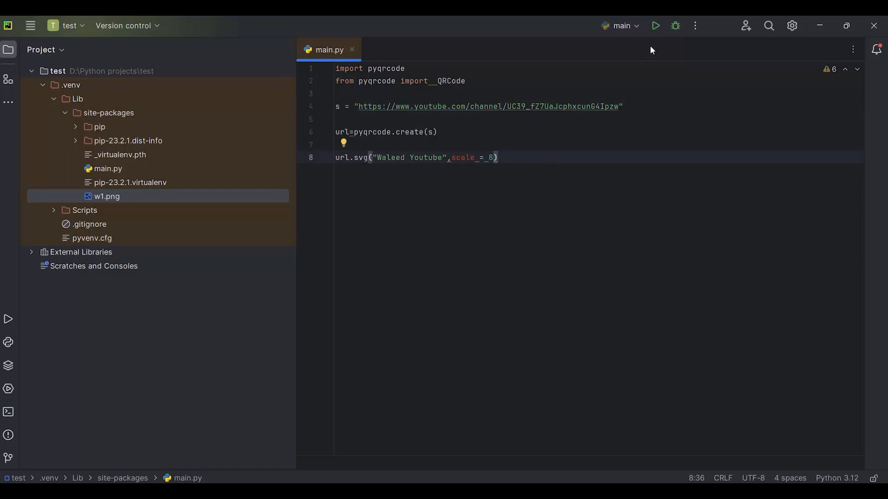
{"action": "left_click", "coordinate": [655, 26]}
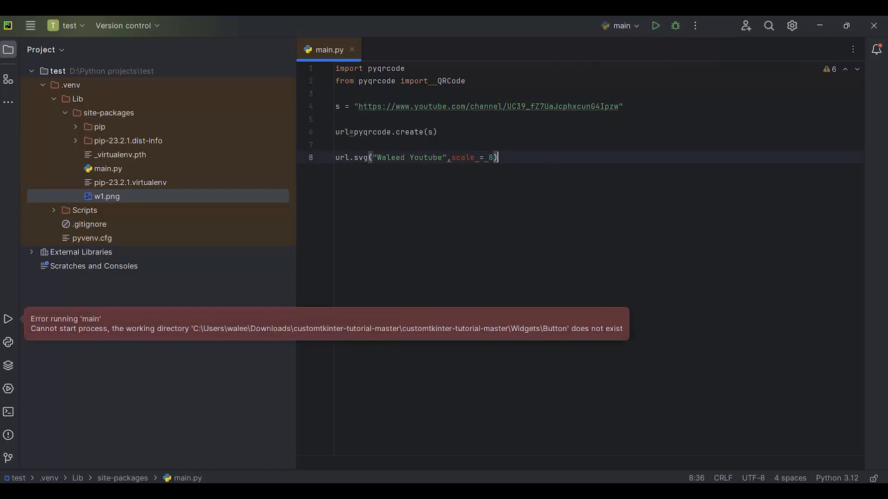
{"action": "right_click", "coordinate": [328, 50]}
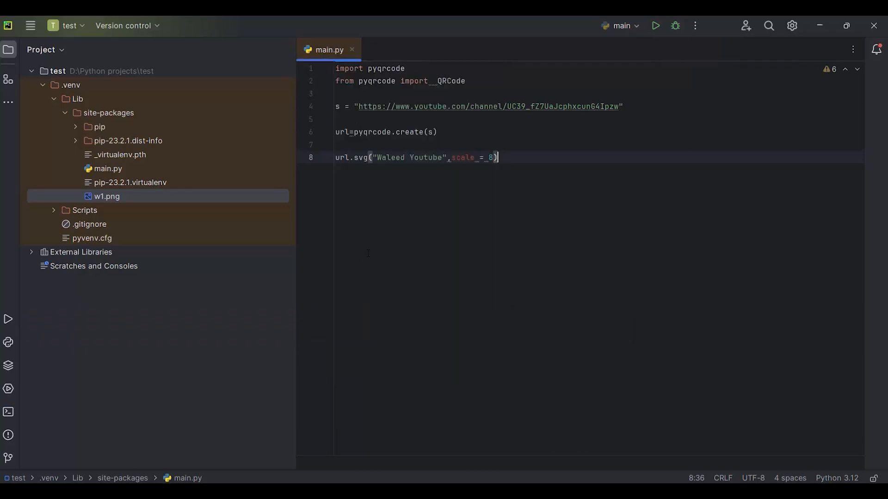
{"action": "left_click", "coordinate": [655, 26]}
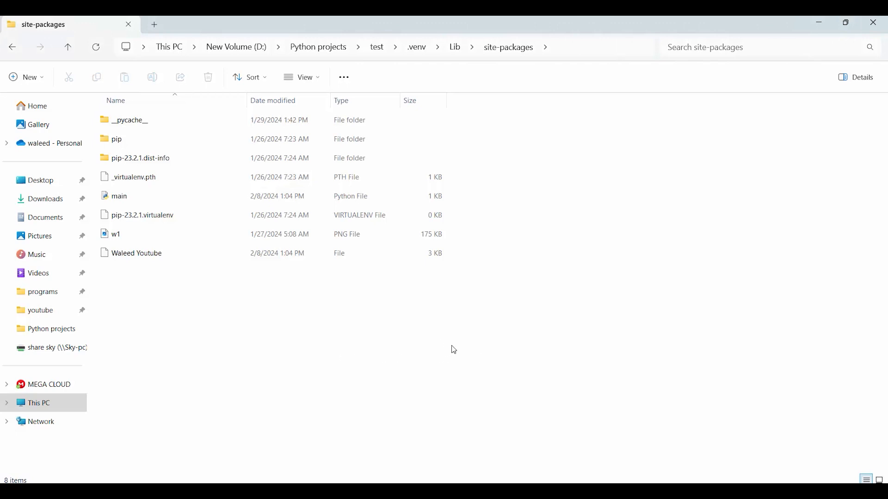
{"action": "mouse_move", "coordinate": [430, 336]}
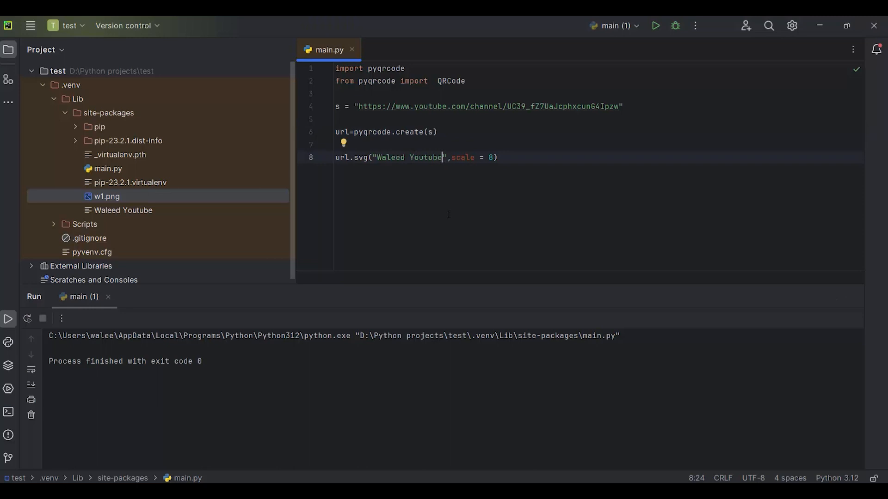
- Append the .svg extension to the "Waleed Youtube" file name in url.svg()
{"action": "type", "text": ".sv"}
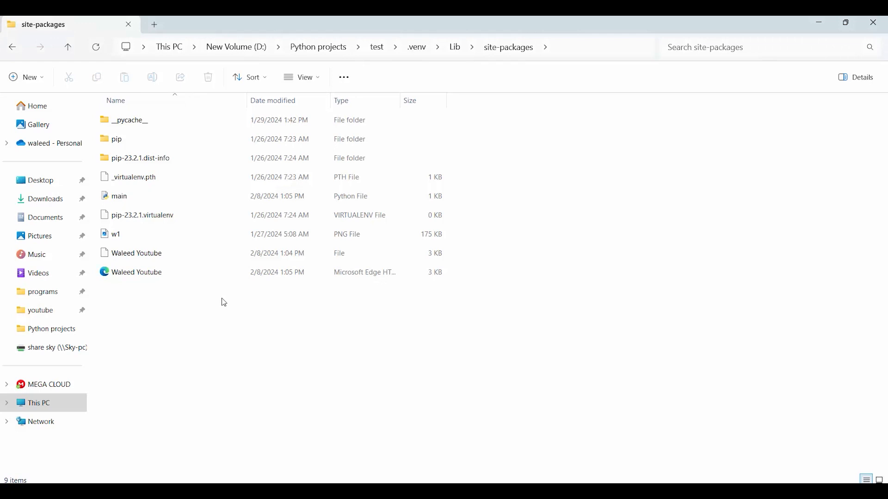
- Open the new Waleed Youtube.svg from site-packages to show the QR code in Edge
{"action": "left_click", "coordinate": [136, 272]}
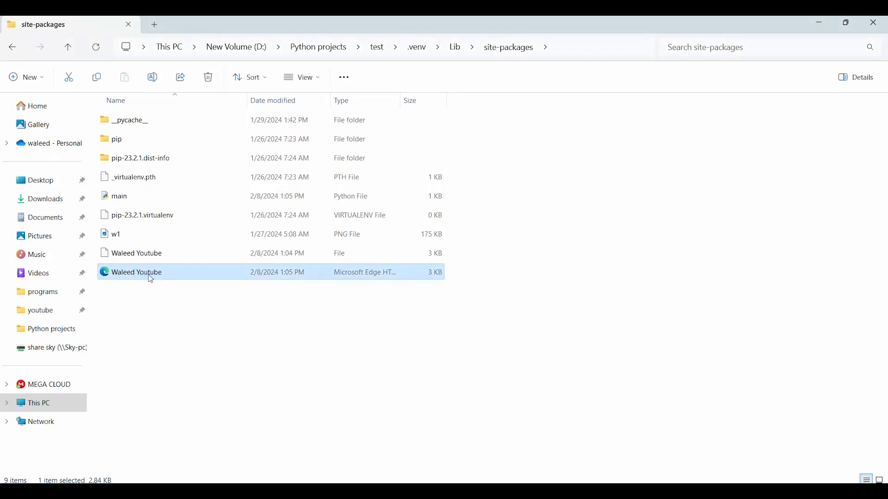
{"action": "double_click", "coordinate": [136, 272]}
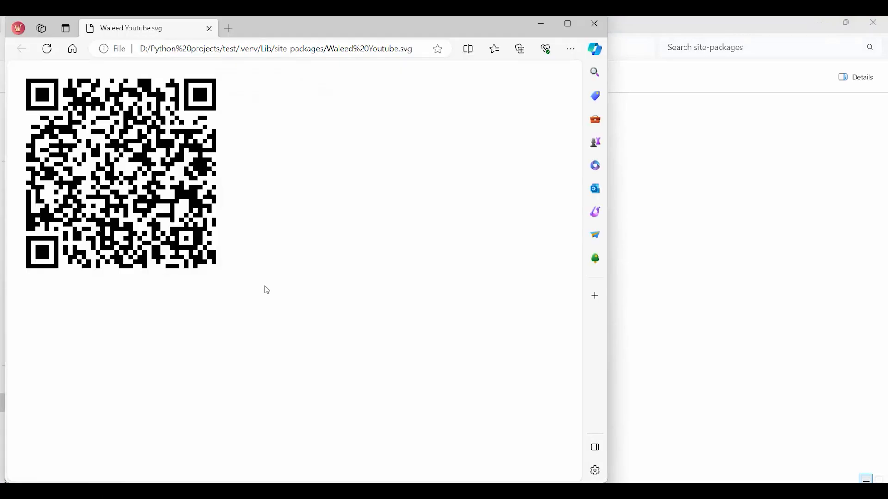
{"action": "mouse_move", "coordinate": [178, 191]}
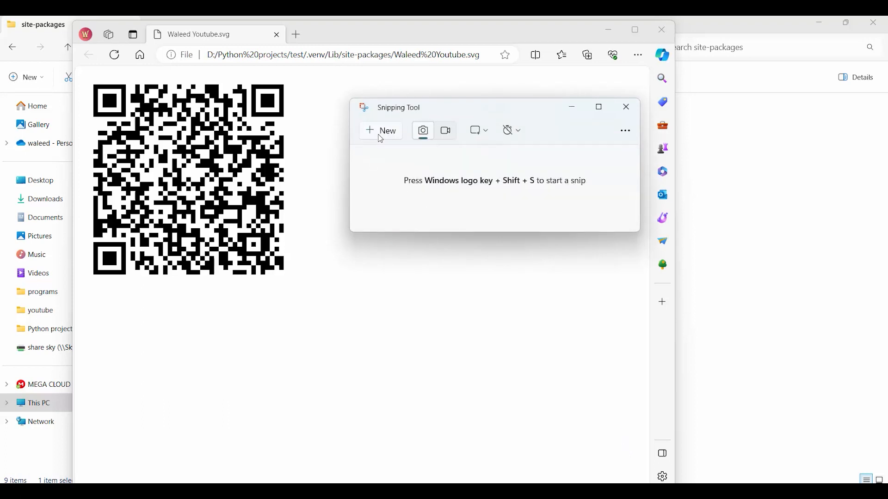
- Snip the displayed QR code with a new Snipping Tool capture and start saving it
{"action": "left_click", "coordinate": [626, 107]}
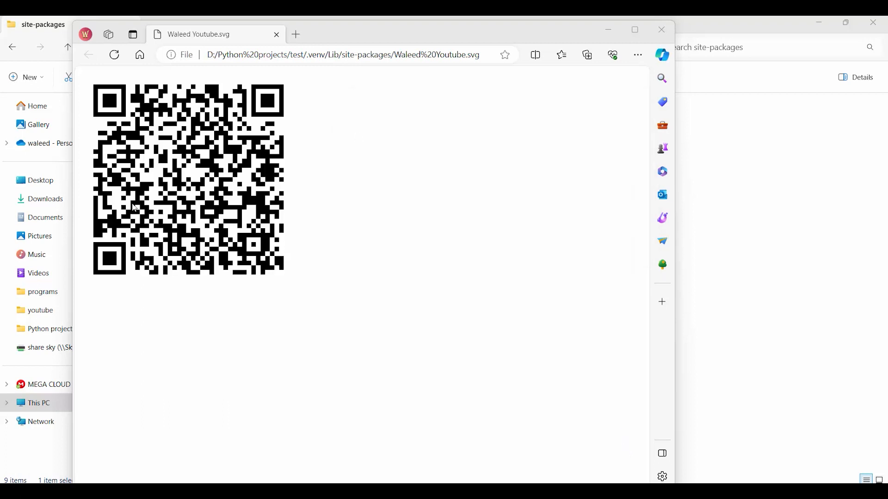
{"action": "key", "text": "Win+Shift+S"}
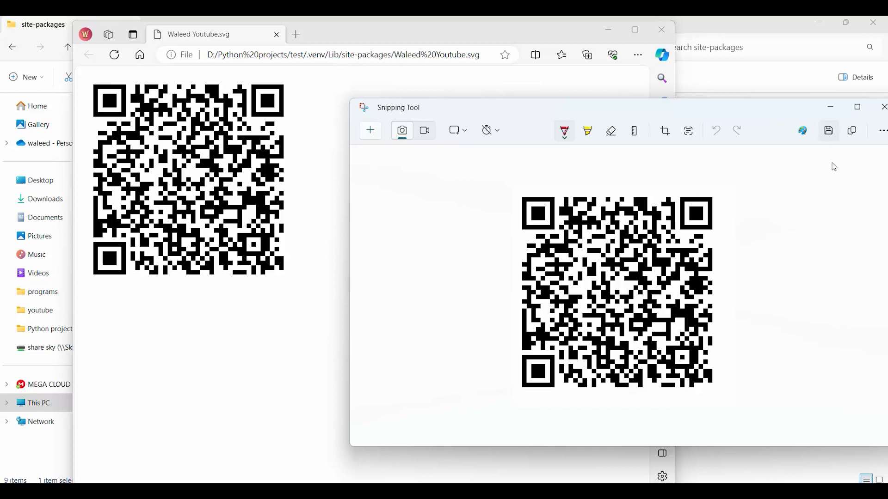
{"action": "left_click", "coordinate": [826, 130]}
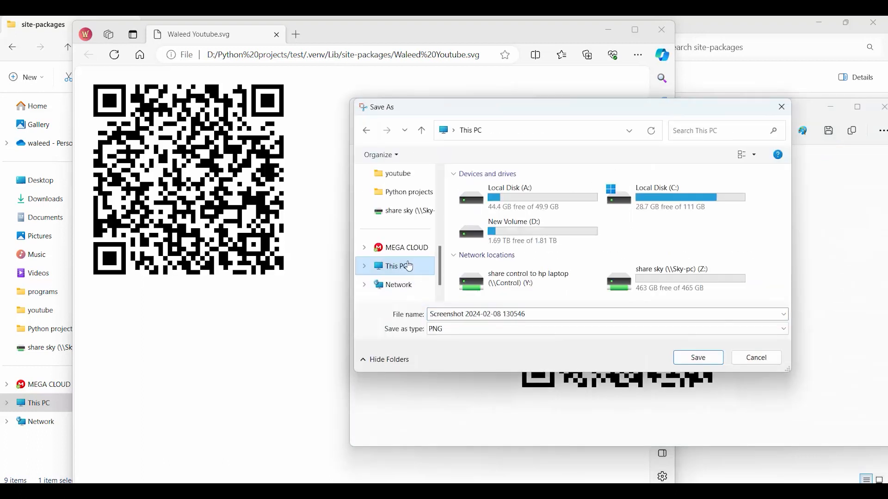
- Save the capture as a PNG named 'wal' in D:\Python projects and close Snipping Tool
{"action": "double_click", "coordinate": [514, 230]}
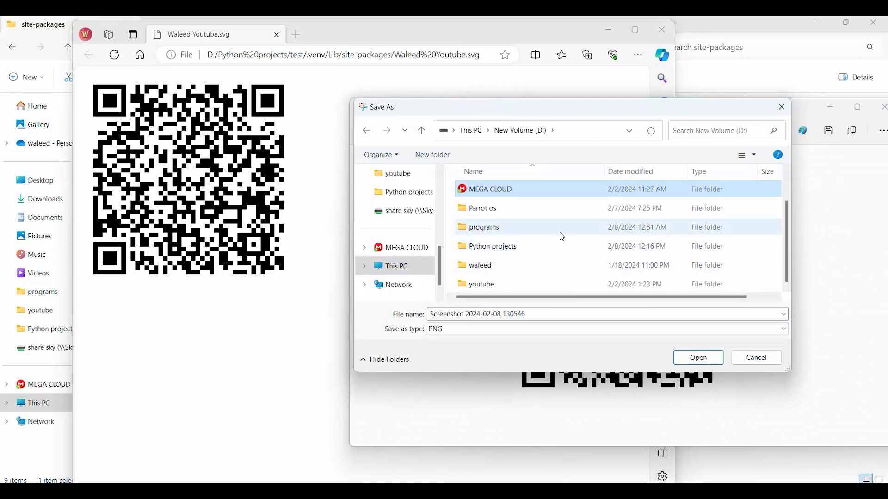
{"action": "mouse_move", "coordinate": [558, 246]}
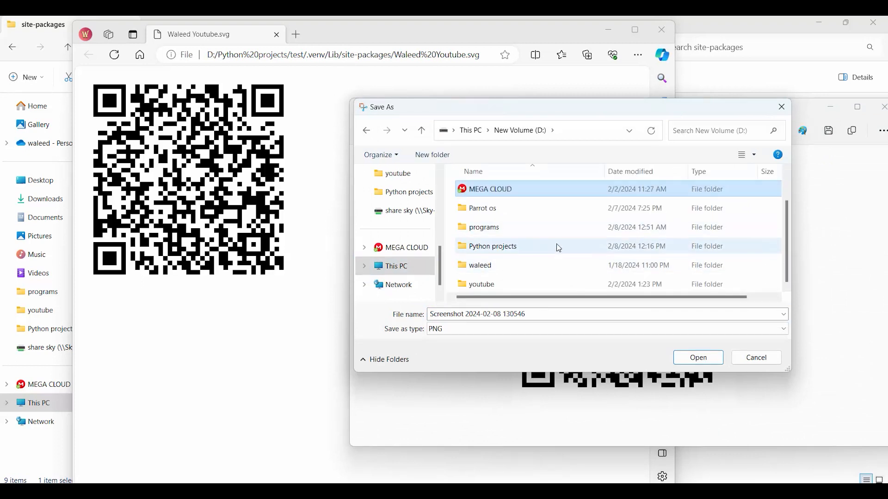
{"action": "double_click", "coordinate": [492, 246]}
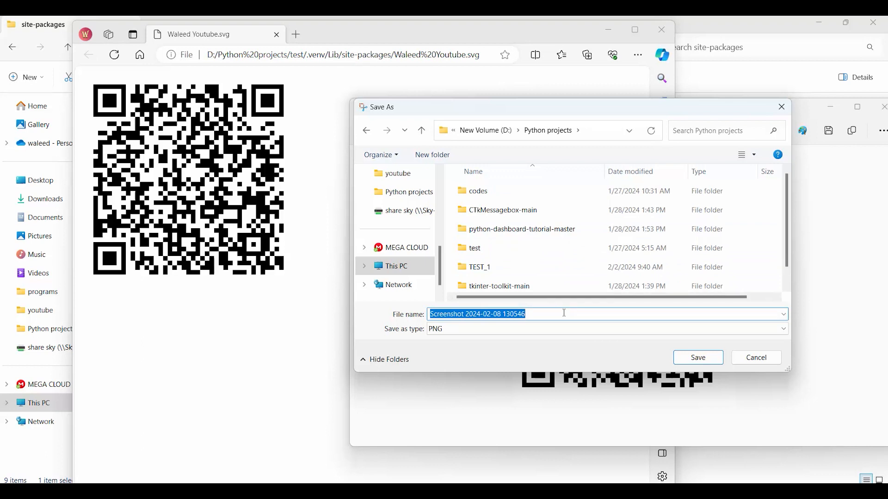
{"action": "type", "text": "wal"}
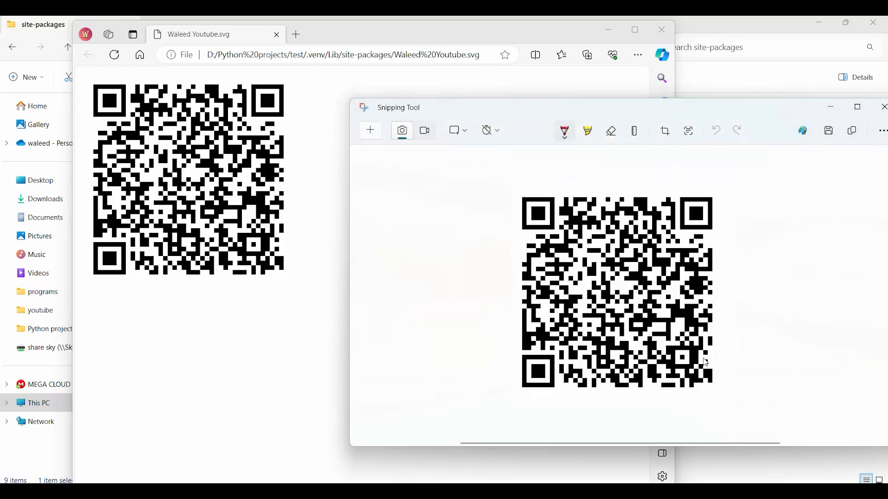
{"action": "mouse_move", "coordinate": [882, 107]}
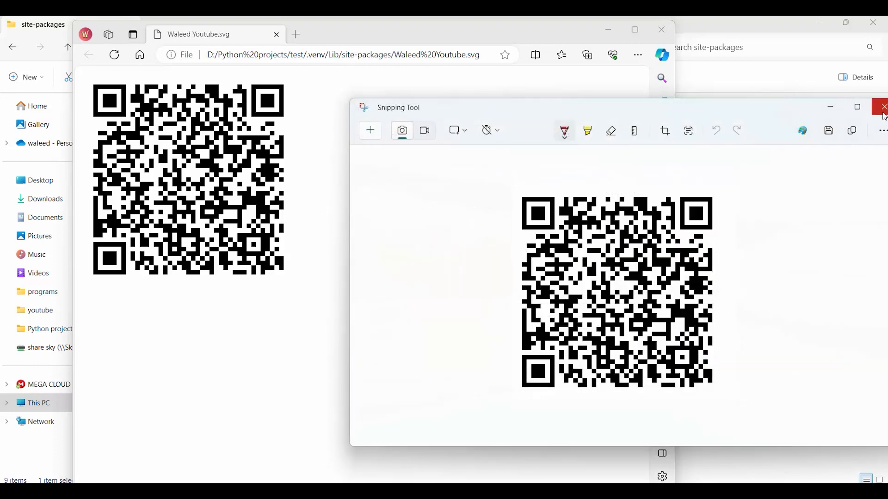
{"action": "left_click", "coordinate": [882, 108]}
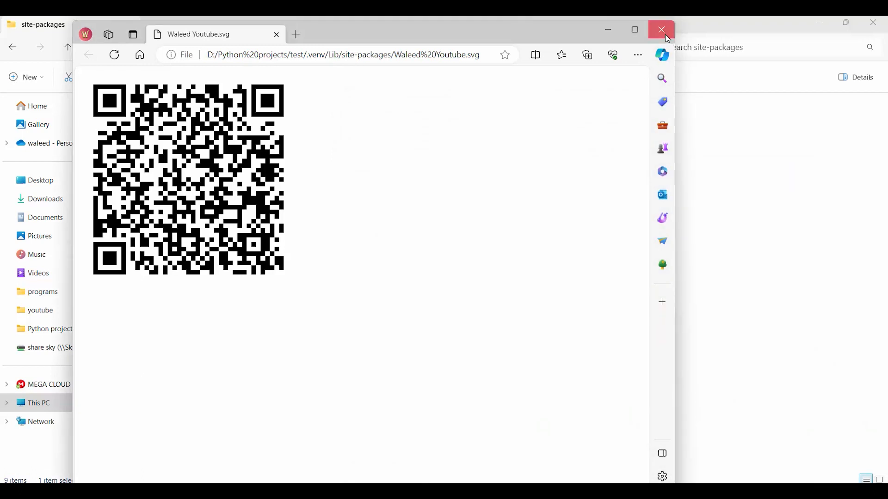
- Close the Edge QR preview and bring up the scanqr.org scanner page in Firefox
{"action": "left_click", "coordinate": [660, 30]}
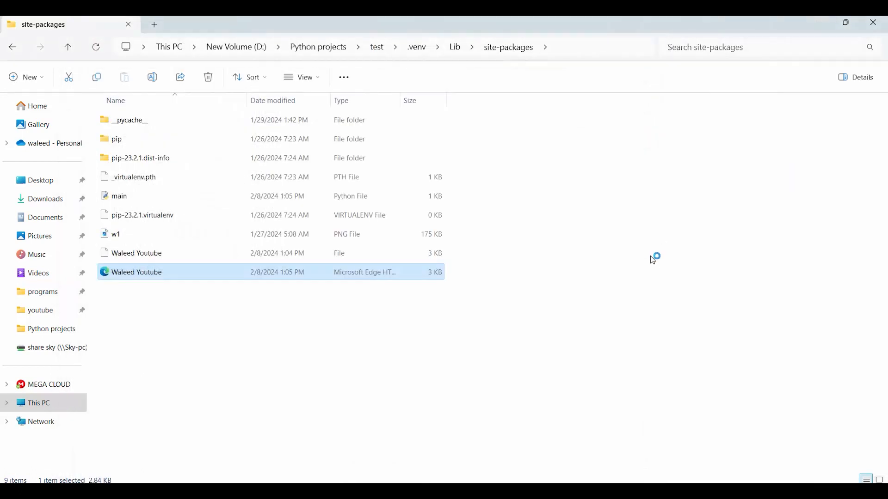
{"action": "left_click", "coordinate": [693, 284]}
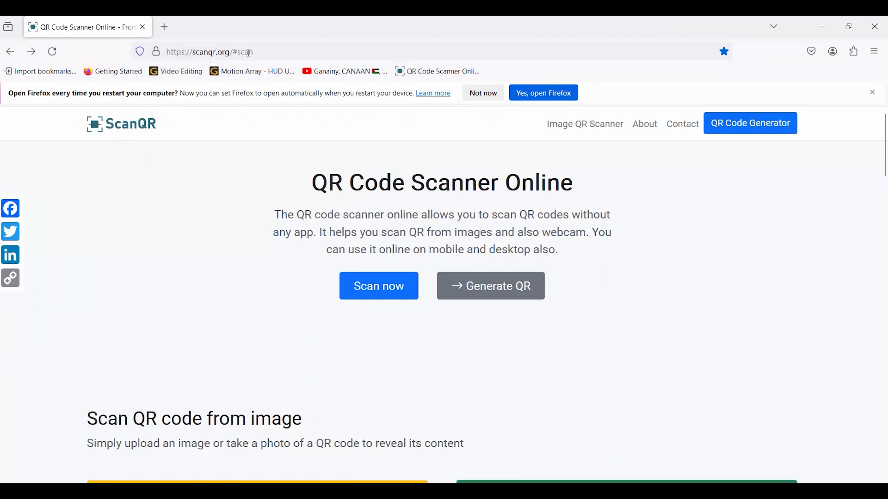
- Upload the QR PNG from D:\Python projects and select the decoded YouTube channel link
{"action": "scroll", "scroll_direction": "down", "scroll_amount": 3}
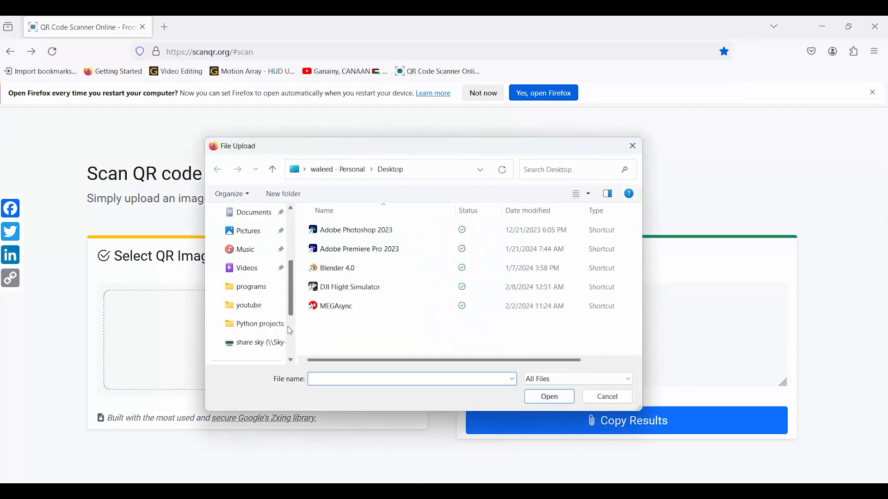
{"action": "left_click", "coordinate": [246, 305]}
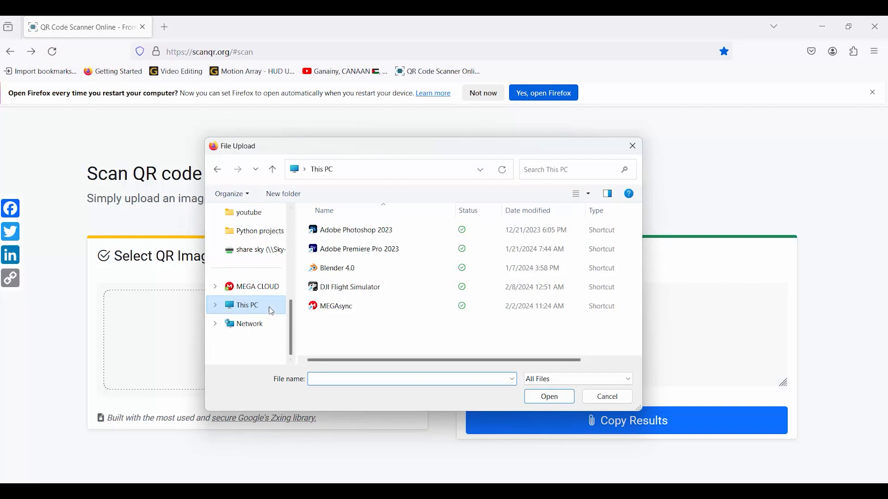
{"action": "left_click", "coordinate": [246, 304]}
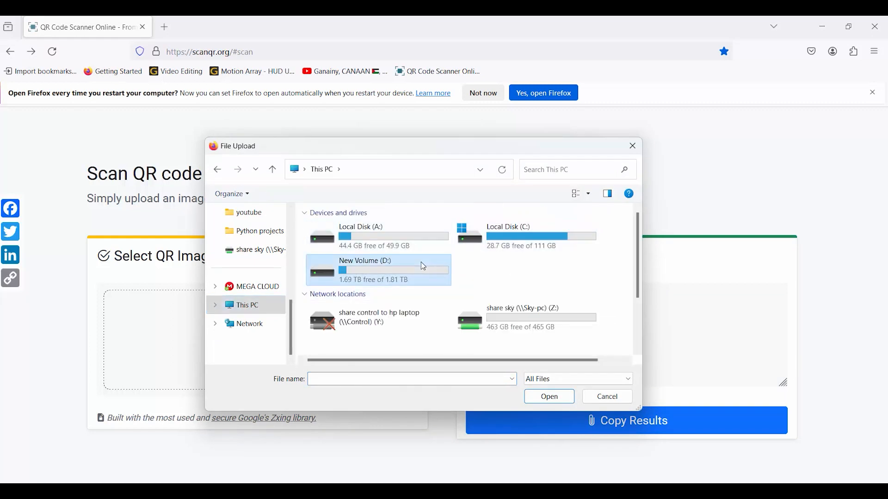
{"action": "double_click", "coordinate": [366, 269]}
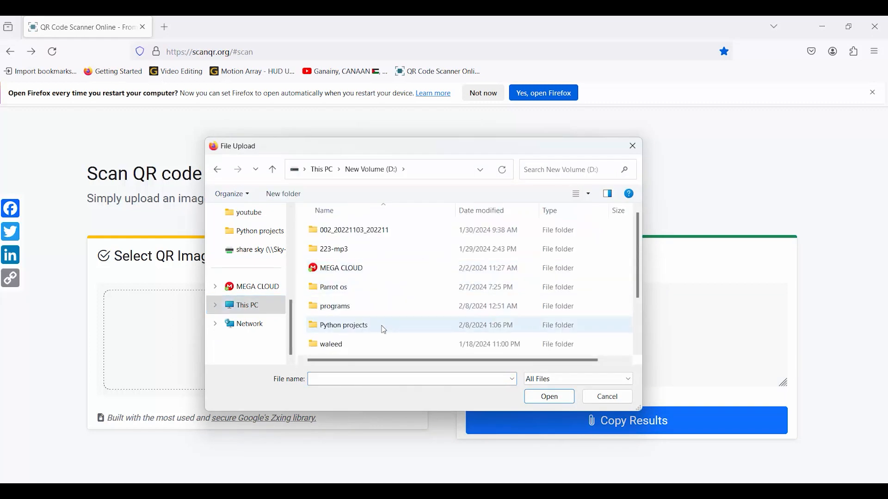
{"action": "double_click", "coordinate": [343, 324]}
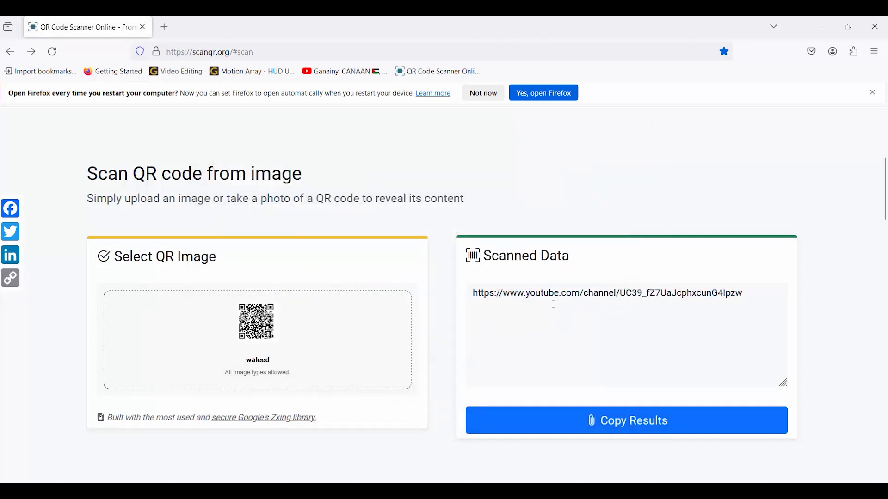
{"action": "triple_click", "coordinate": [607, 293]}
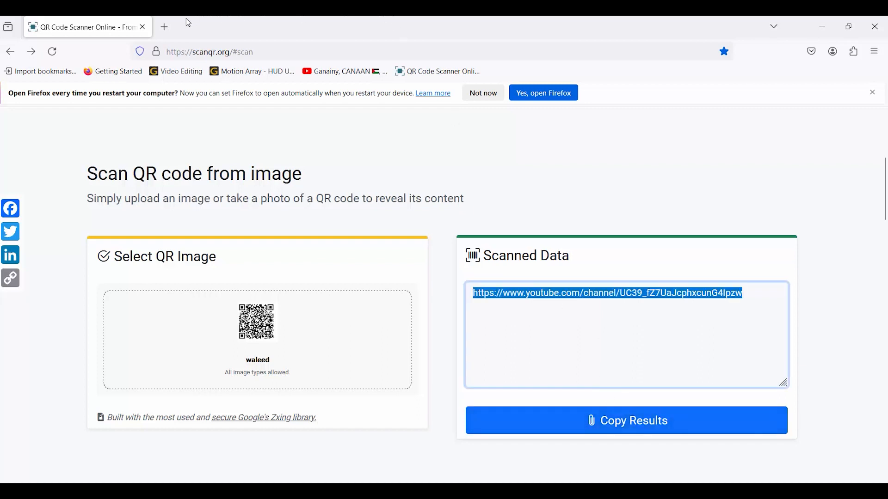
- Load the decoded channel URL in a new tab to reach the WALEED YouTube channel page
{"action": "left_click", "coordinate": [165, 27]}
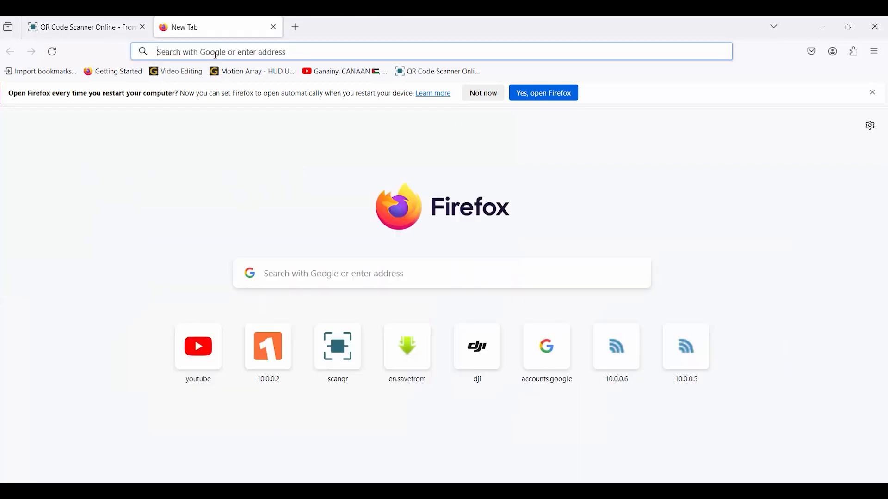
{"action": "type", "text": "https://www.youtube.com/channel/UC39_fZ7UaJcphxcunG4lpzw"}
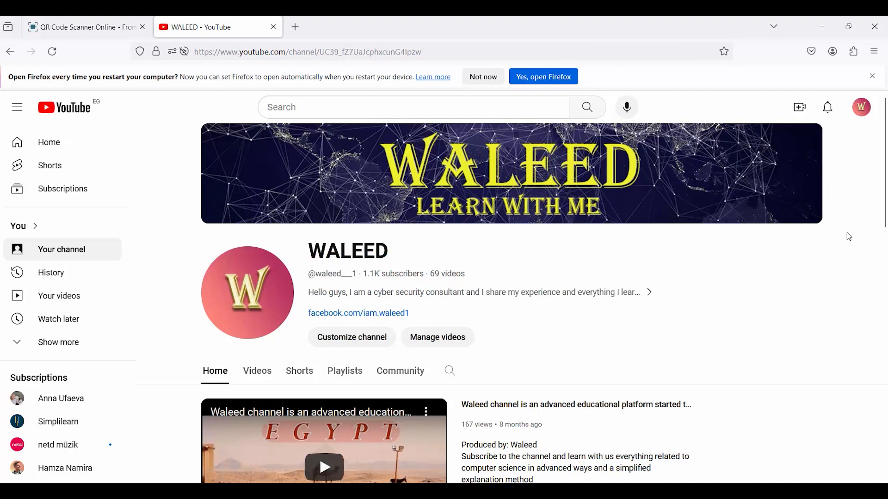
{"action": "scroll", "scroll_direction": "down", "scroll_amount": 3}
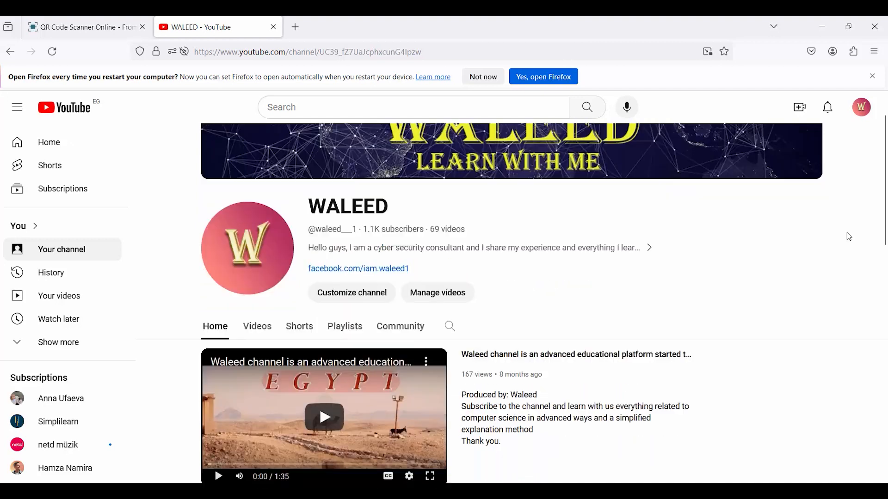